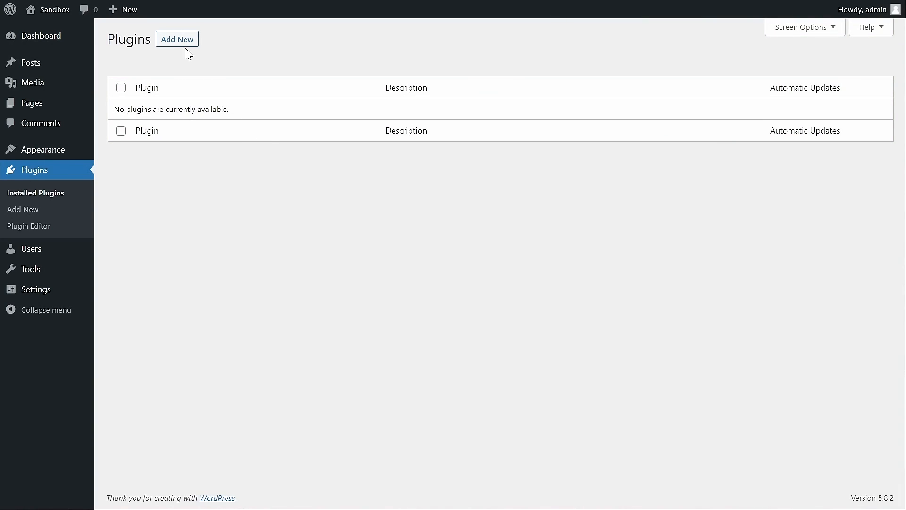
Activate the Notification plugin and reach its empty notifications list, skipping the setup wizard
{"action": "left_click", "coordinate": [177, 38]}
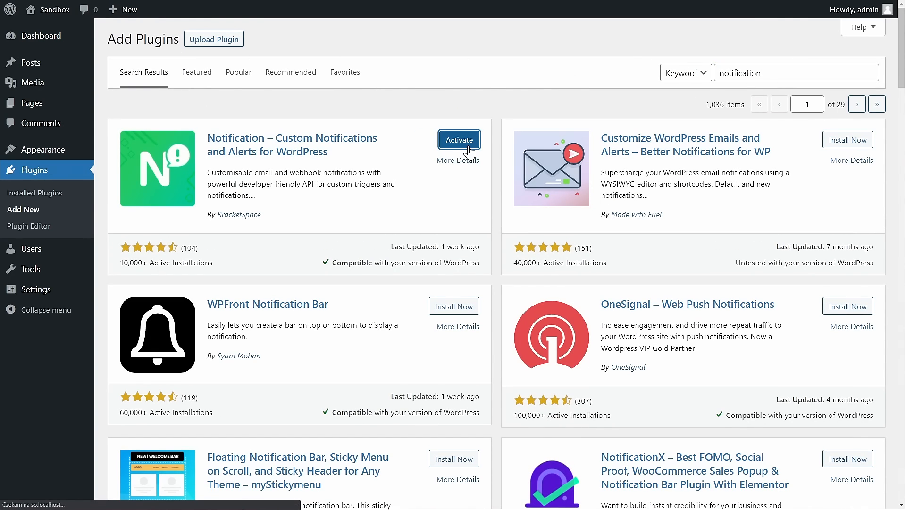
{"action": "left_click", "coordinate": [459, 139]}
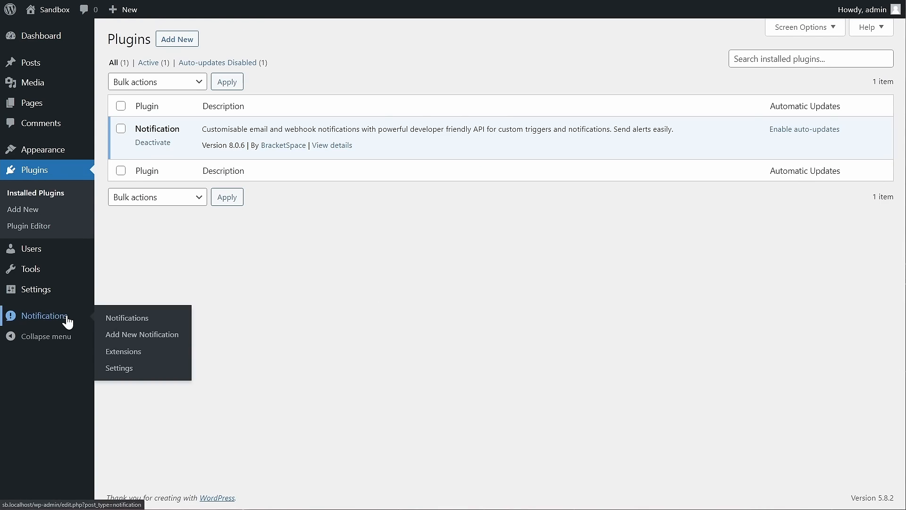
{"action": "left_click", "coordinate": [127, 318]}
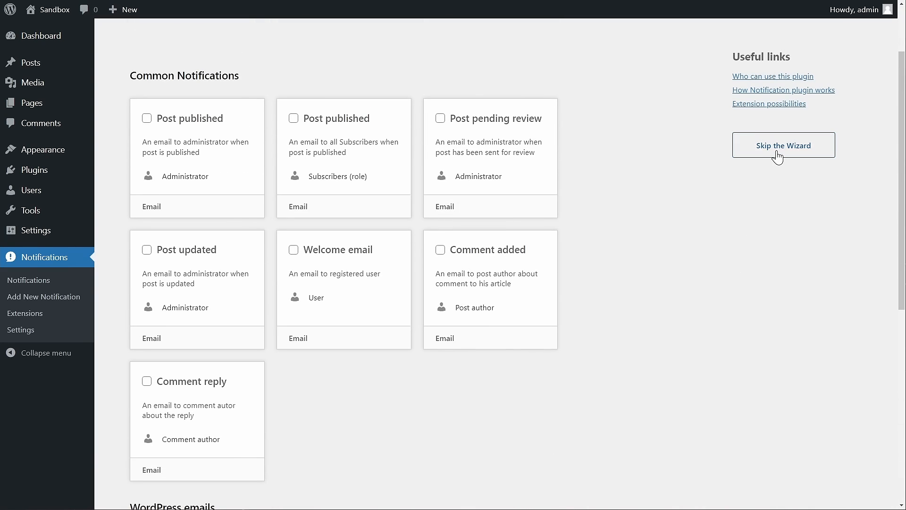
{"action": "left_click", "coordinate": [783, 145]}
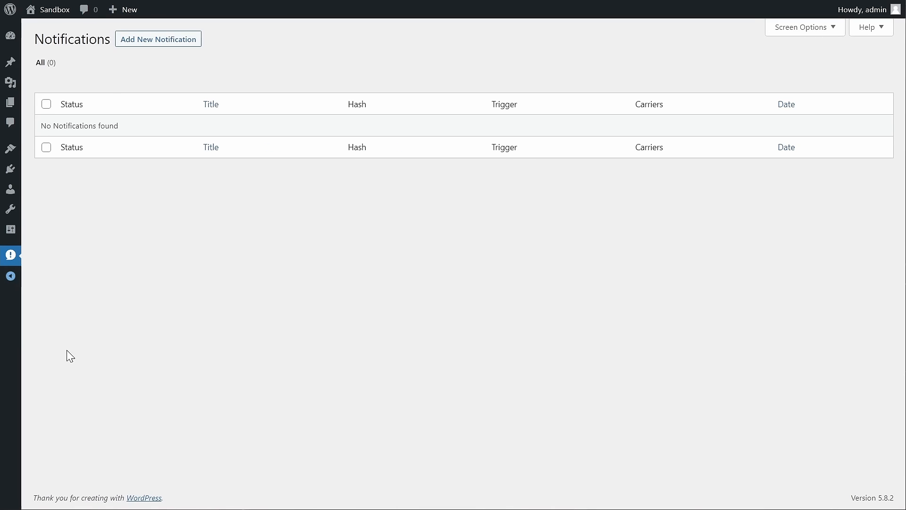
Title the notification 'Welcome Email' and choose User registration as its trigger
{"action": "type", "text": "Welcome Email"}
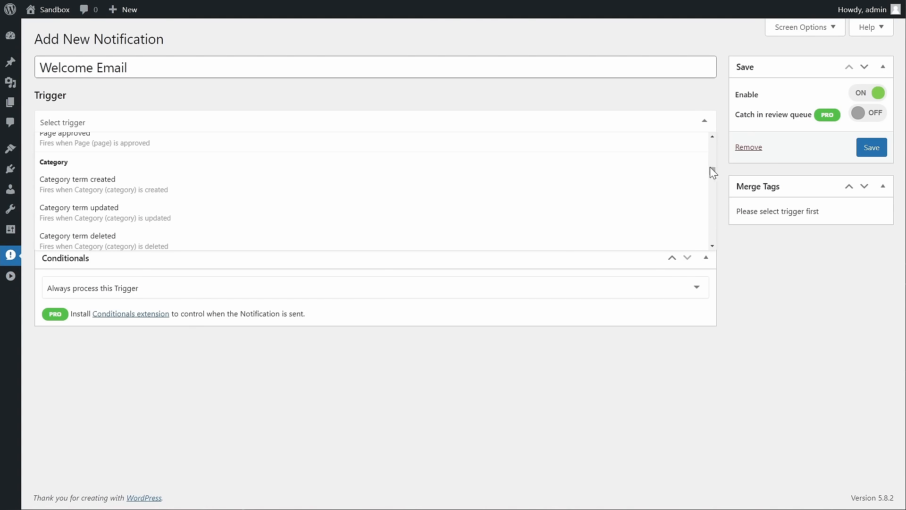
{"action": "type", "text": "user"}
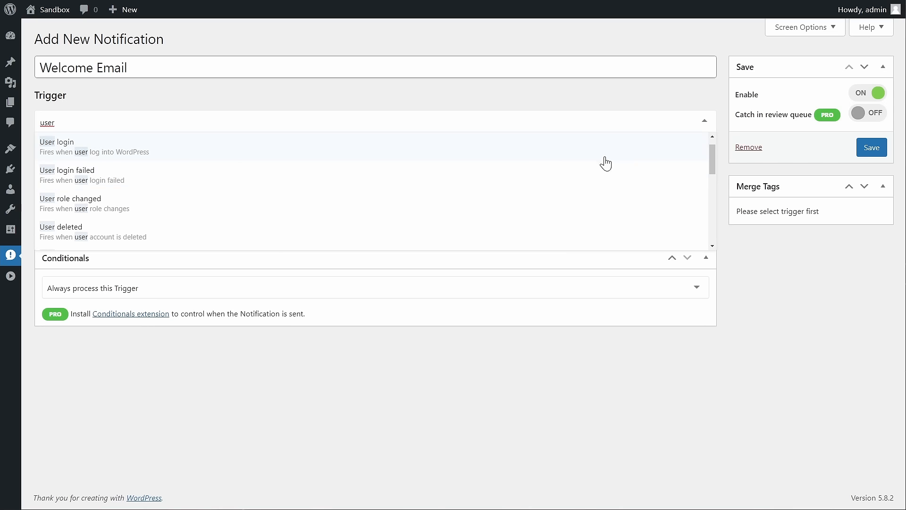
{"action": "scroll", "scroll_direction": "down", "scroll_amount": 3}
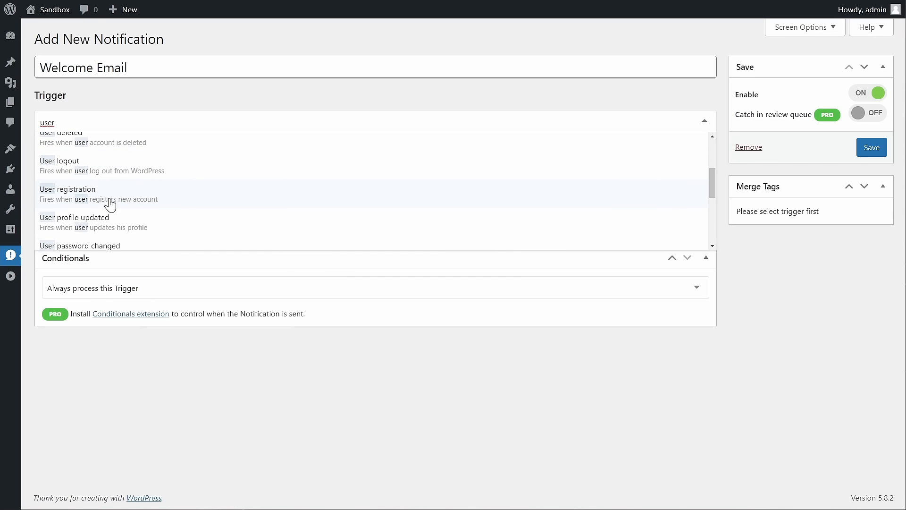
{"action": "left_click", "coordinate": [67, 193]}
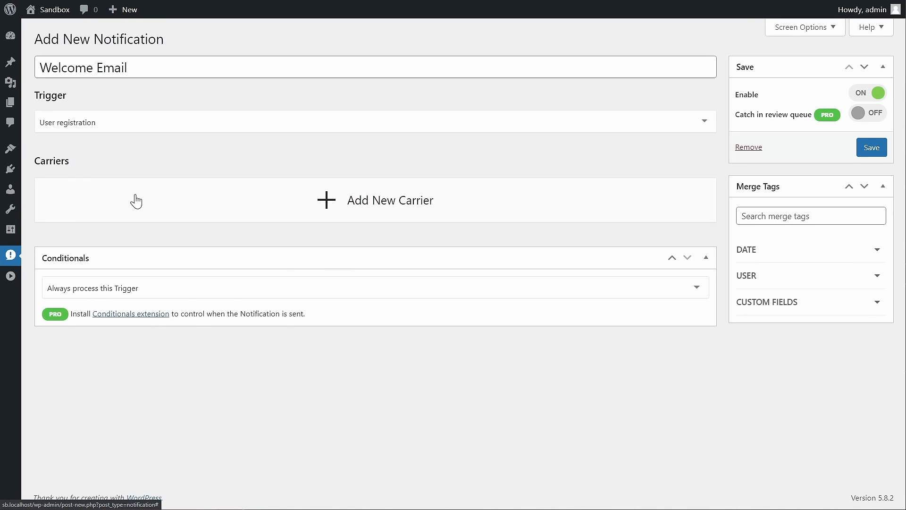
{"action": "mouse_move", "coordinate": [528, 192]}
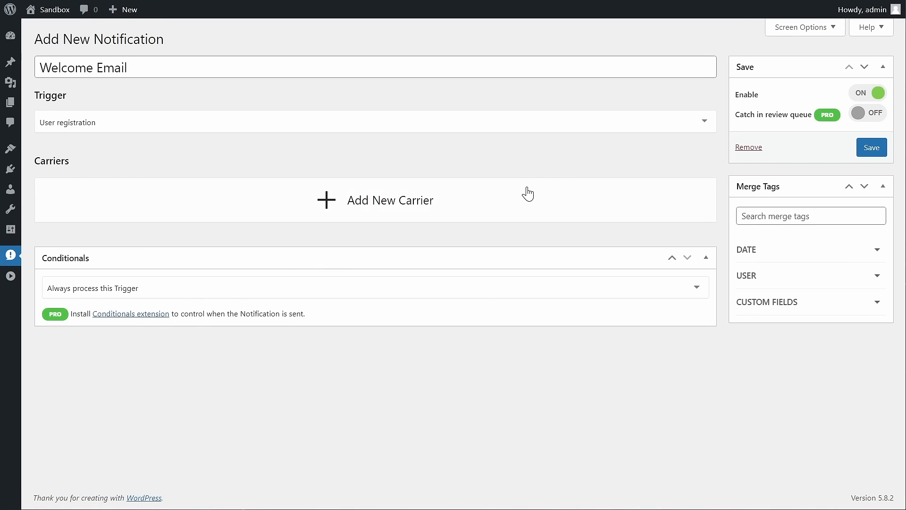
Attach an Email carrier to the Welcome Email notification
{"action": "left_click", "coordinate": [374, 200]}
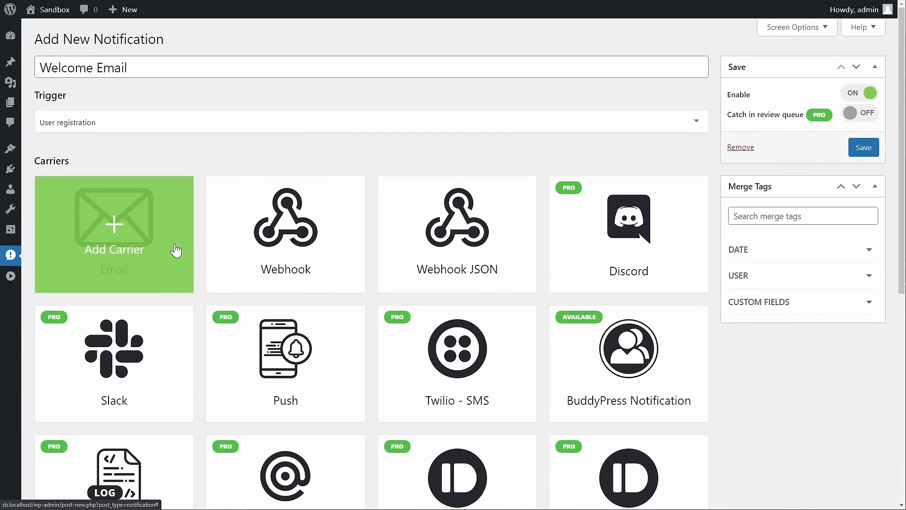
{"action": "left_click", "coordinate": [114, 235]}
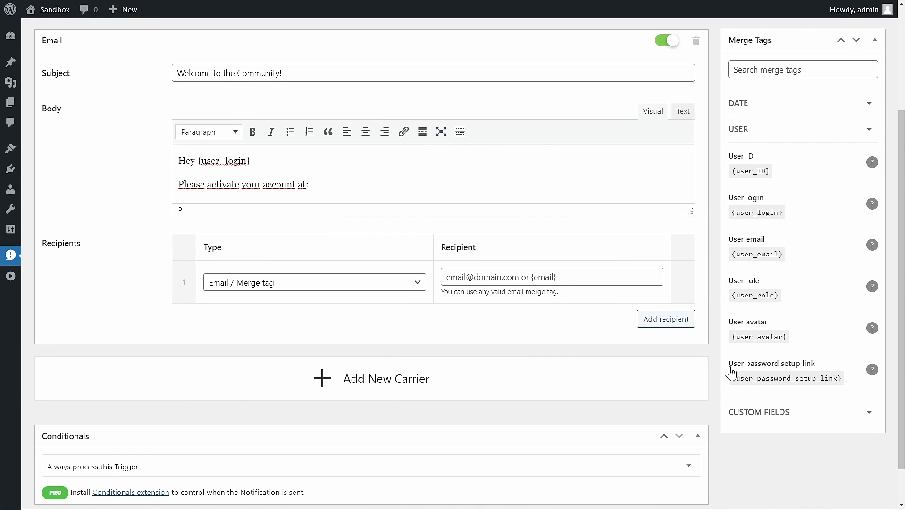
Finish the email body with the social-media line, then view the plugin's WordPress.org page
{"action": "type", "text": "And make sure to follow us on social media!"}
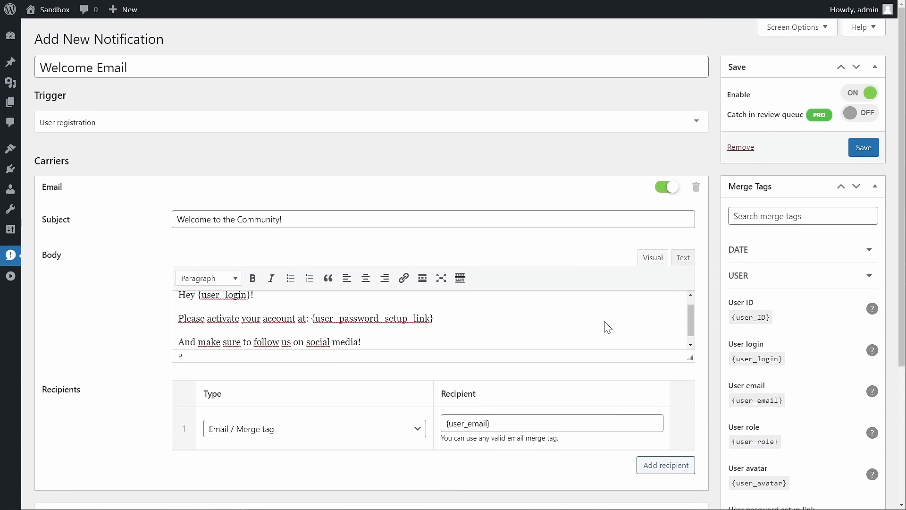
{"action": "left_click", "coordinate": [864, 147]}
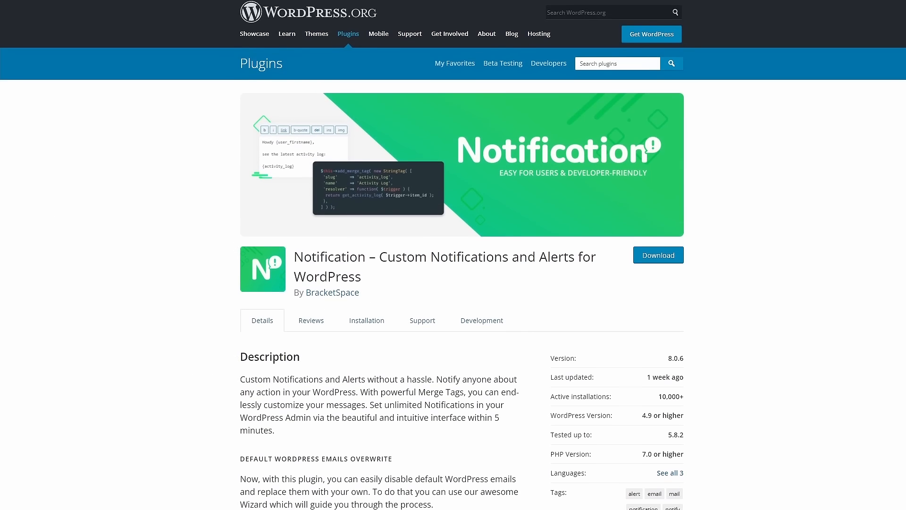
{"action": "scroll", "scroll_direction": "down", "scroll_amount": 3}
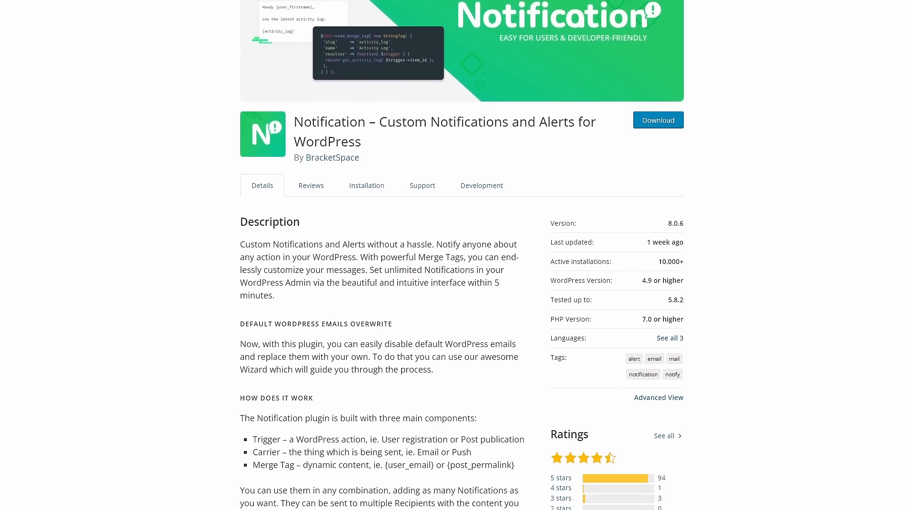